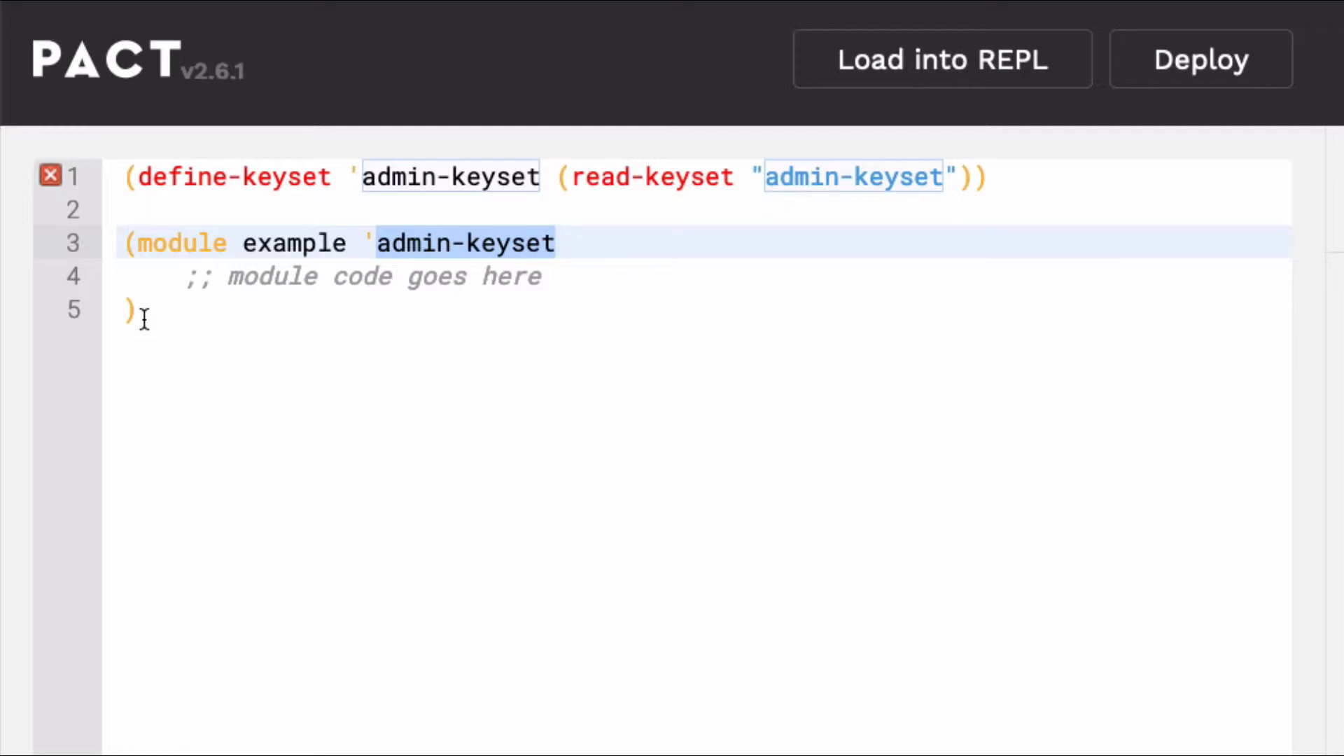
Step: Mark the example module declaration and admin keyset lines in the starter template
left_click(402, 243)
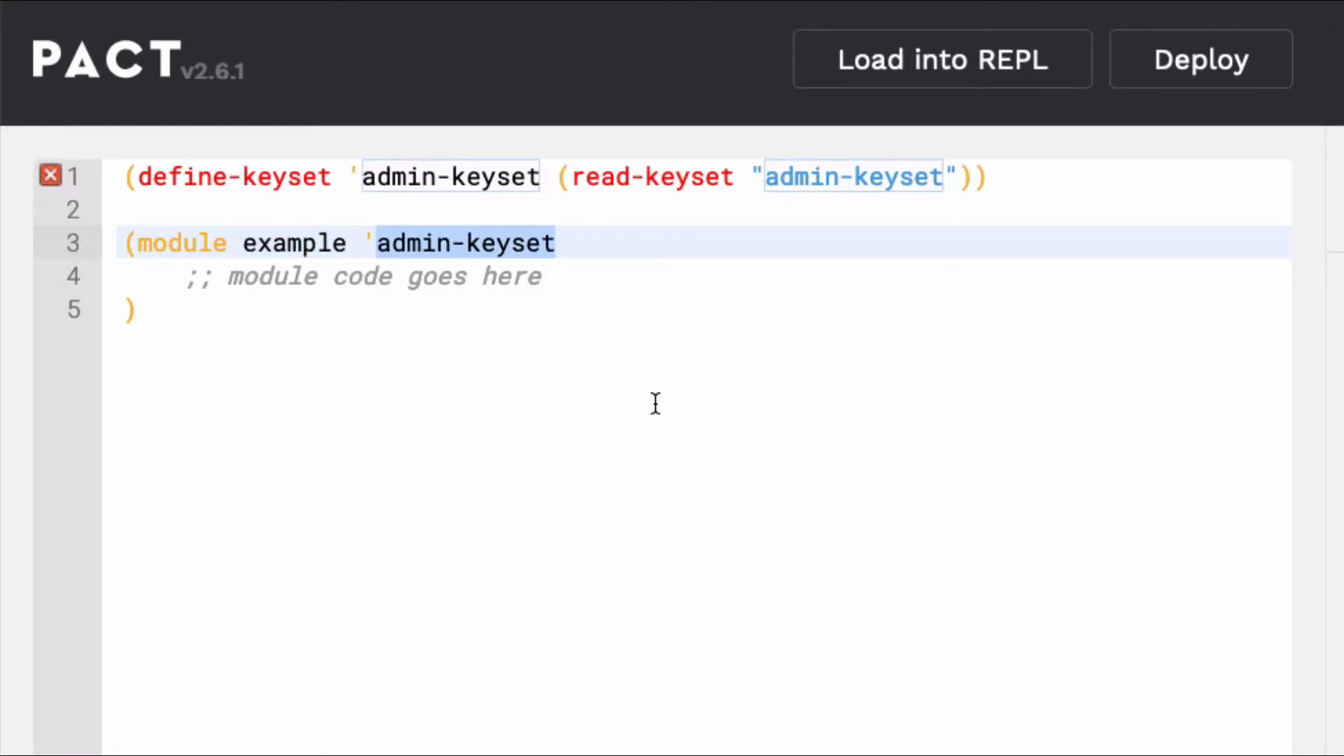
mouse_move(388, 293)
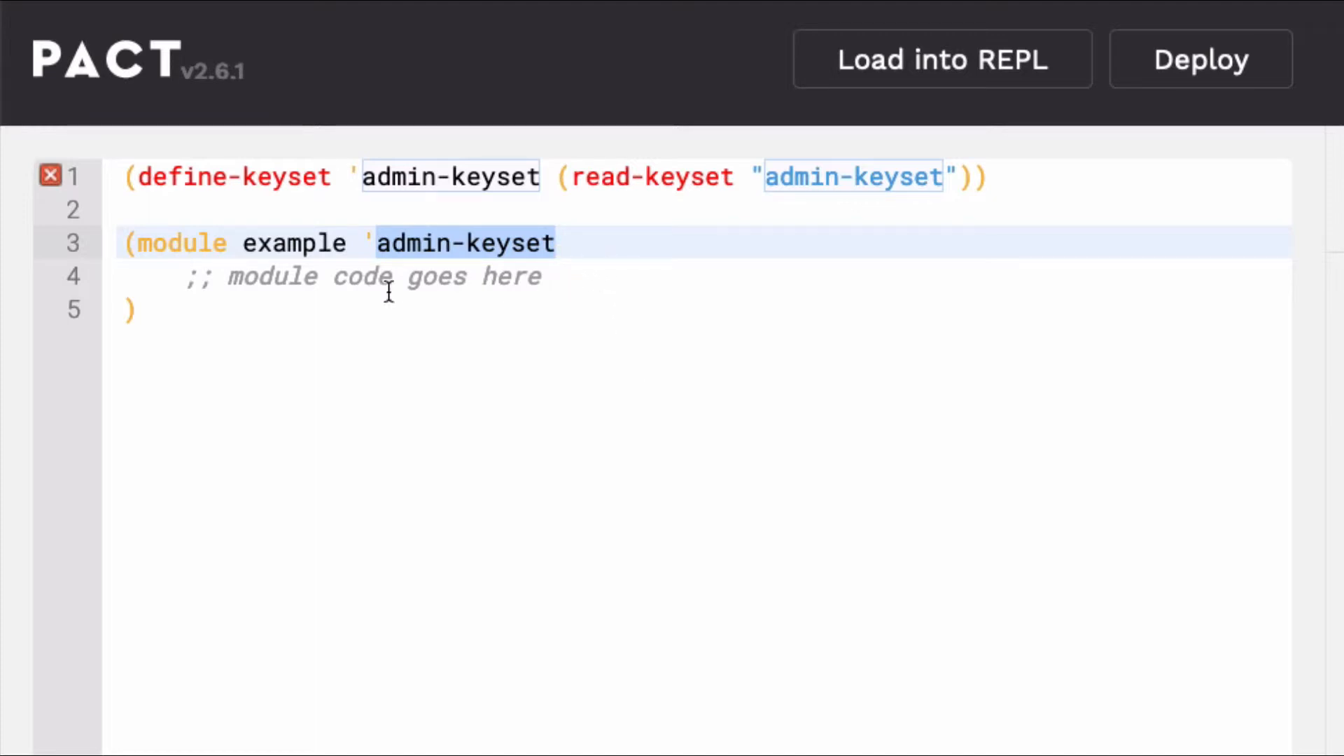
left_click(126, 242)
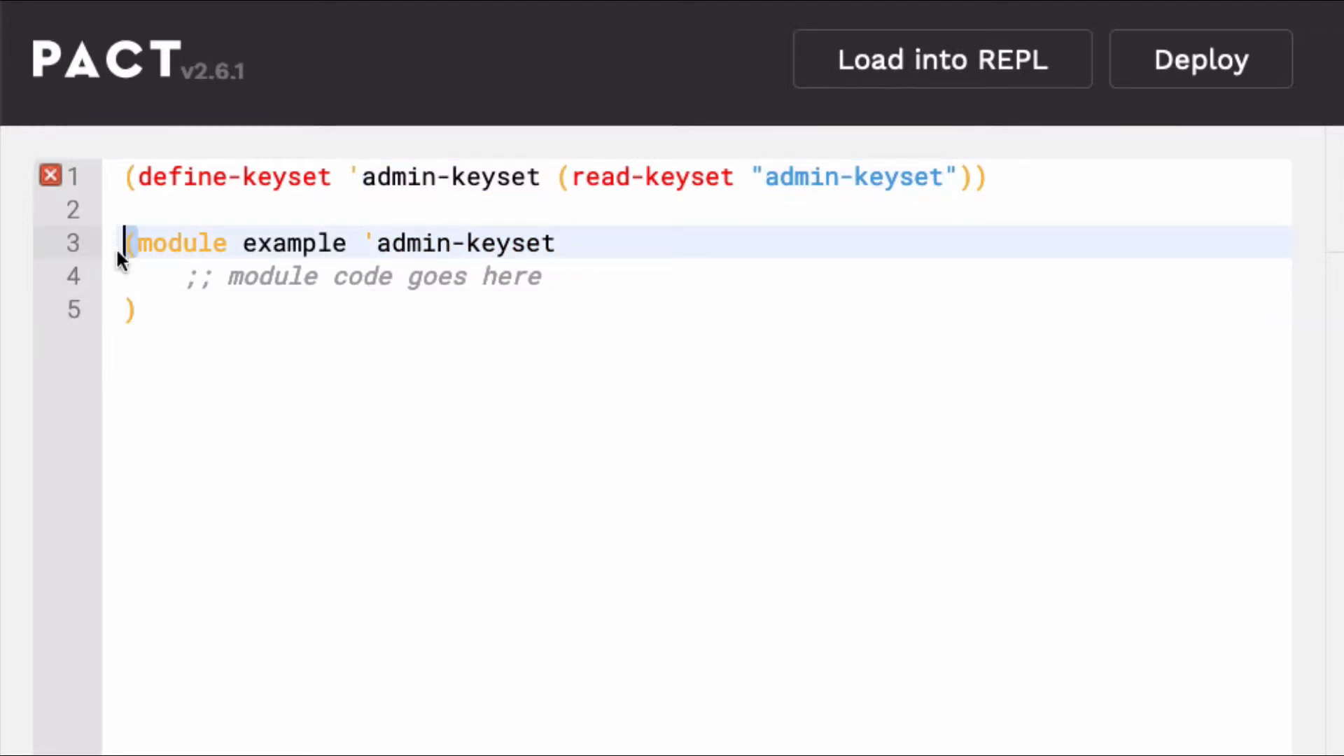
left_click(126, 176)
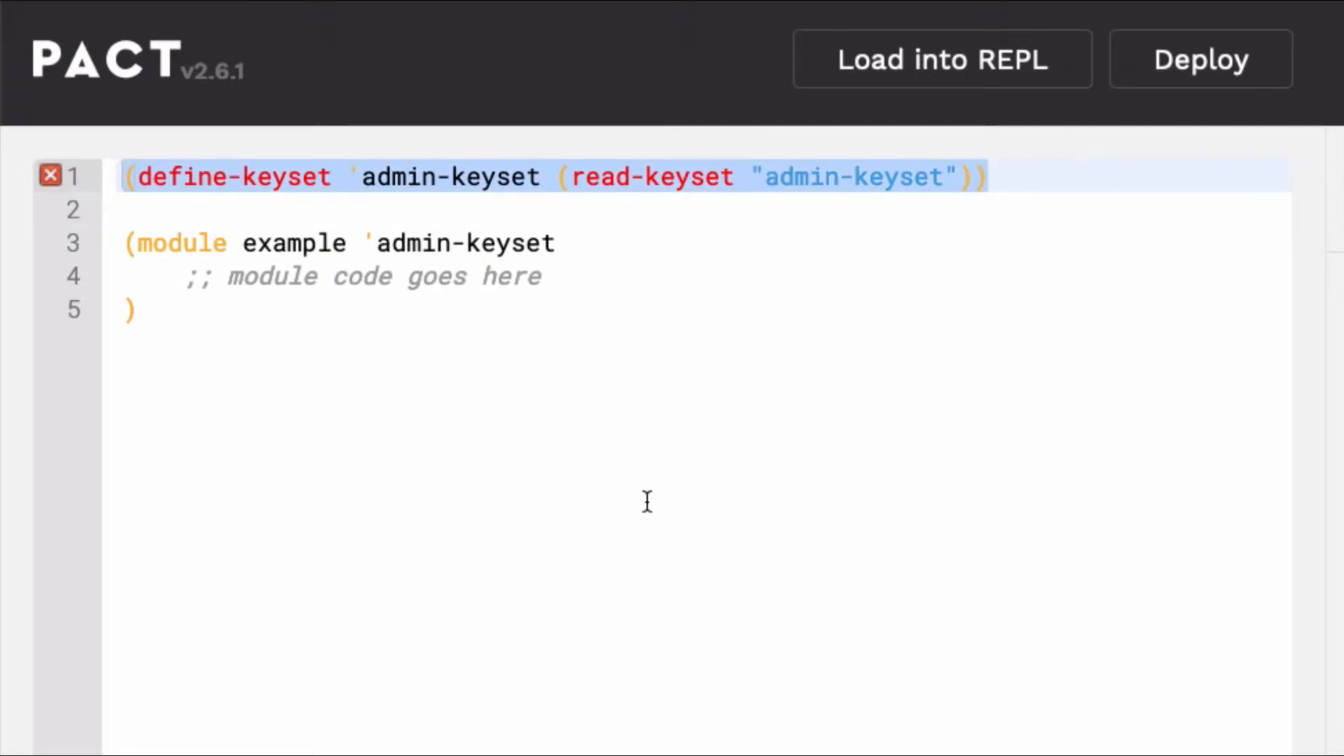
mouse_move(466, 441)
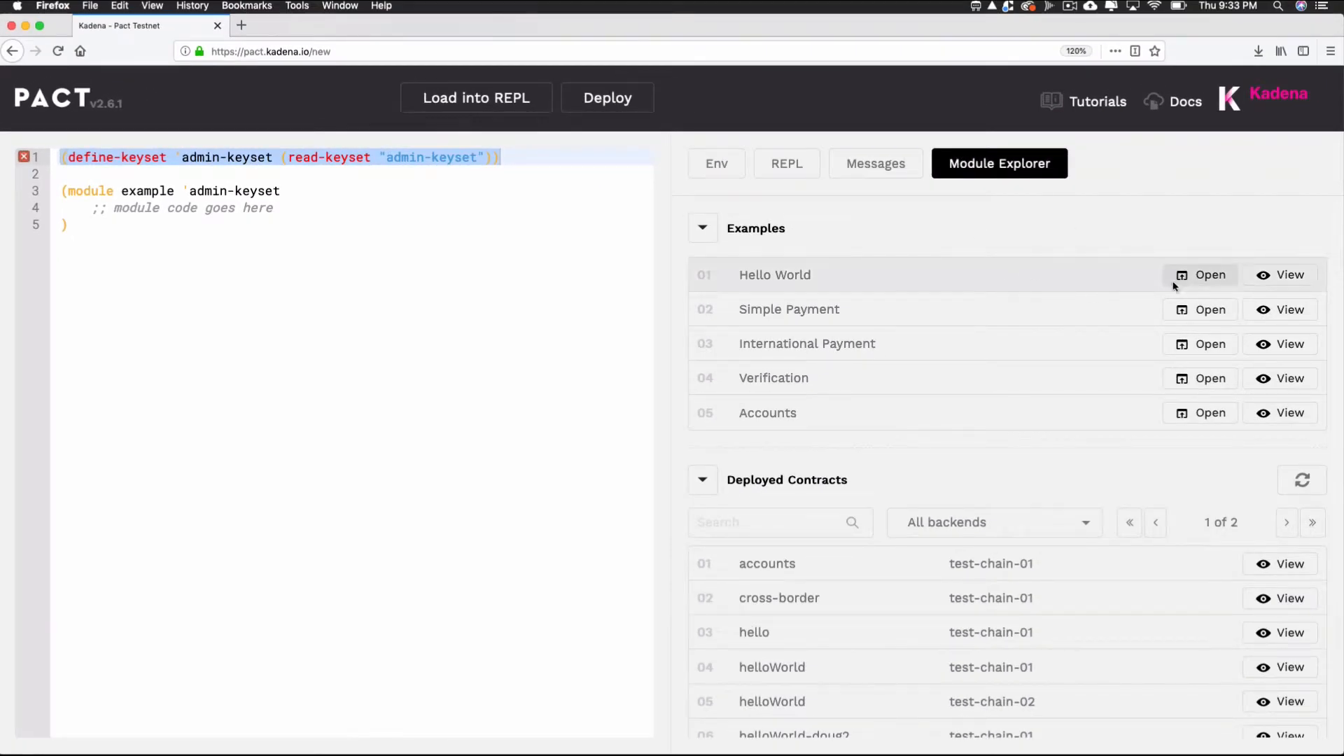
Step: Load the Hello World example and point out its admin keyset and helloWorld module lines
left_click(1200, 275)
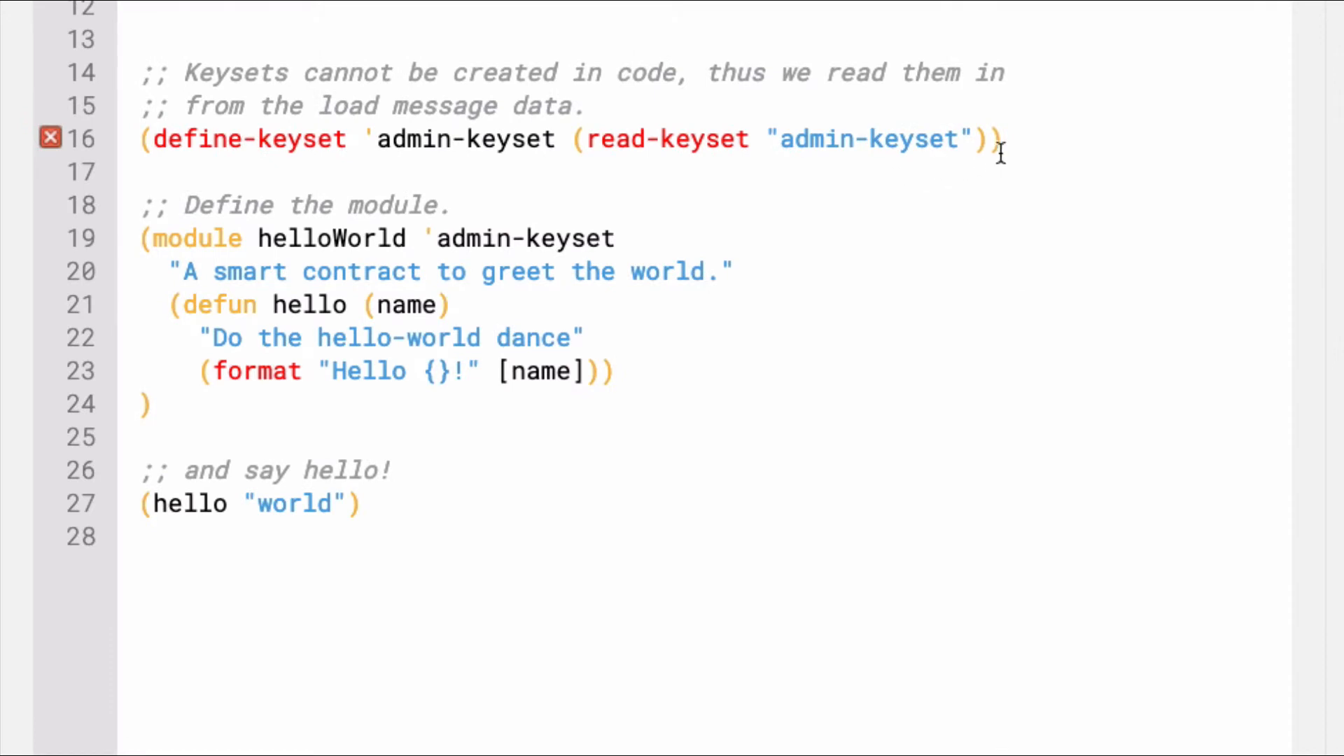
left_click(616, 238)
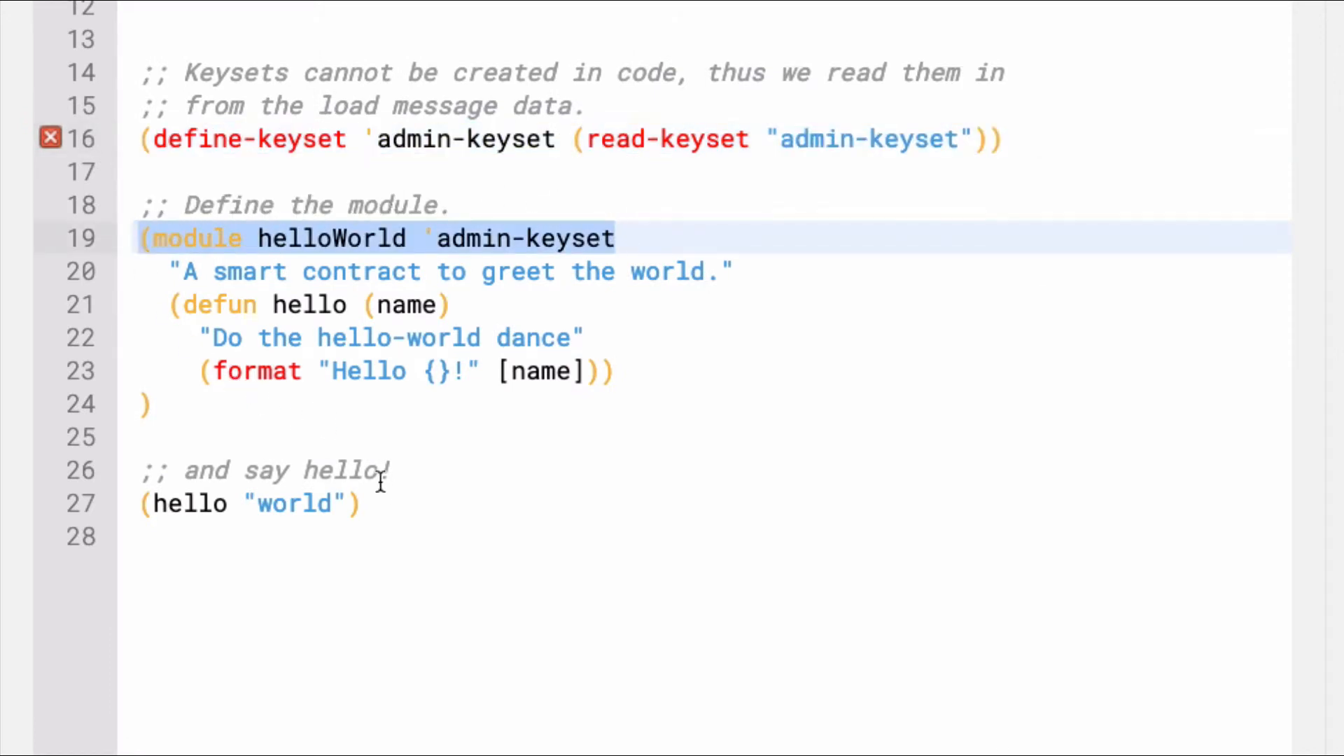
left_click(249, 504)
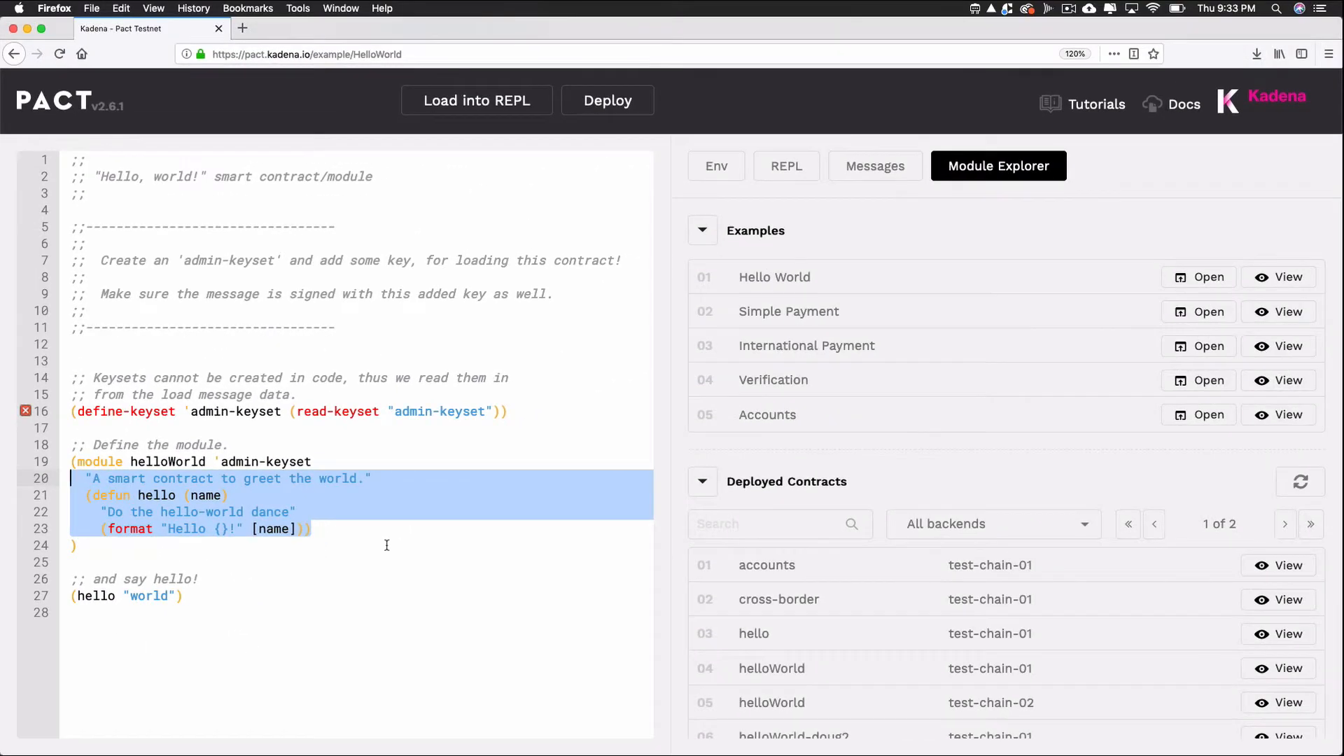
mouse_move(1026, 317)
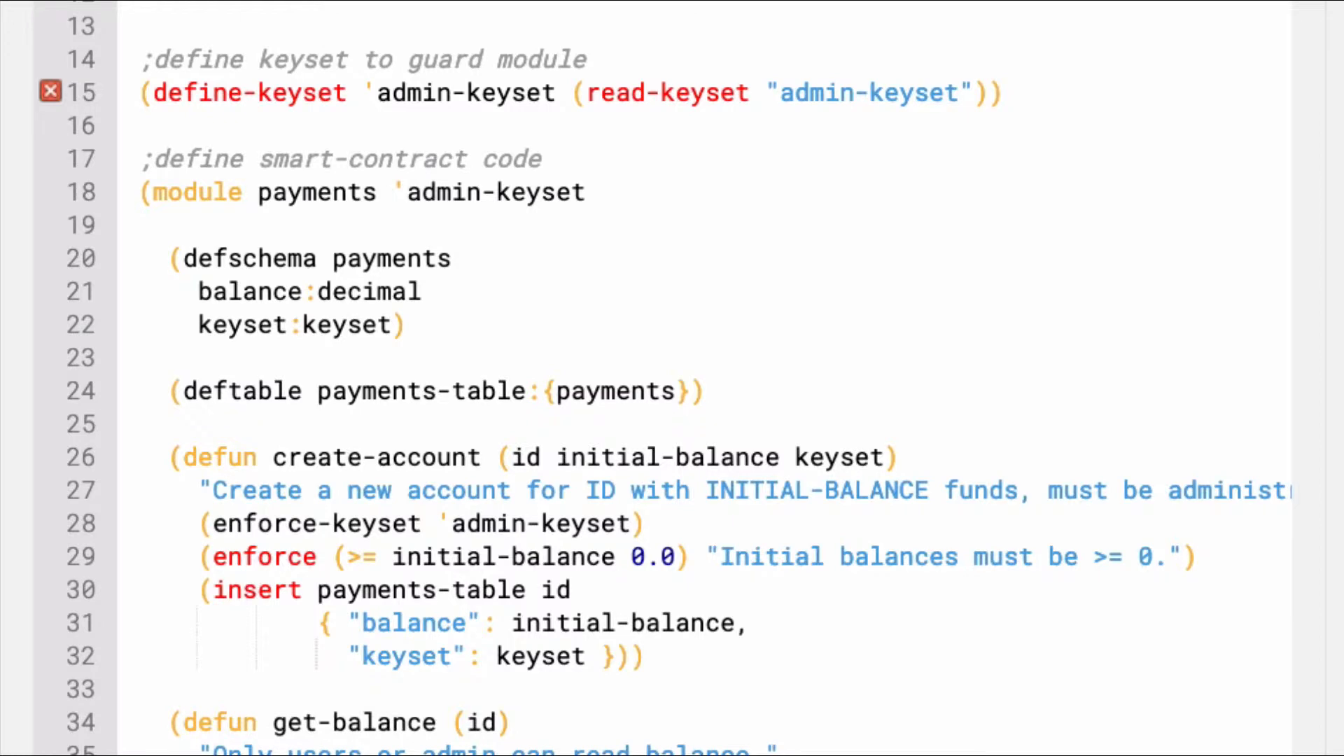
Step: Scroll through the payments module's table, create-account, get-balance and pay functions
scroll("down", 3)
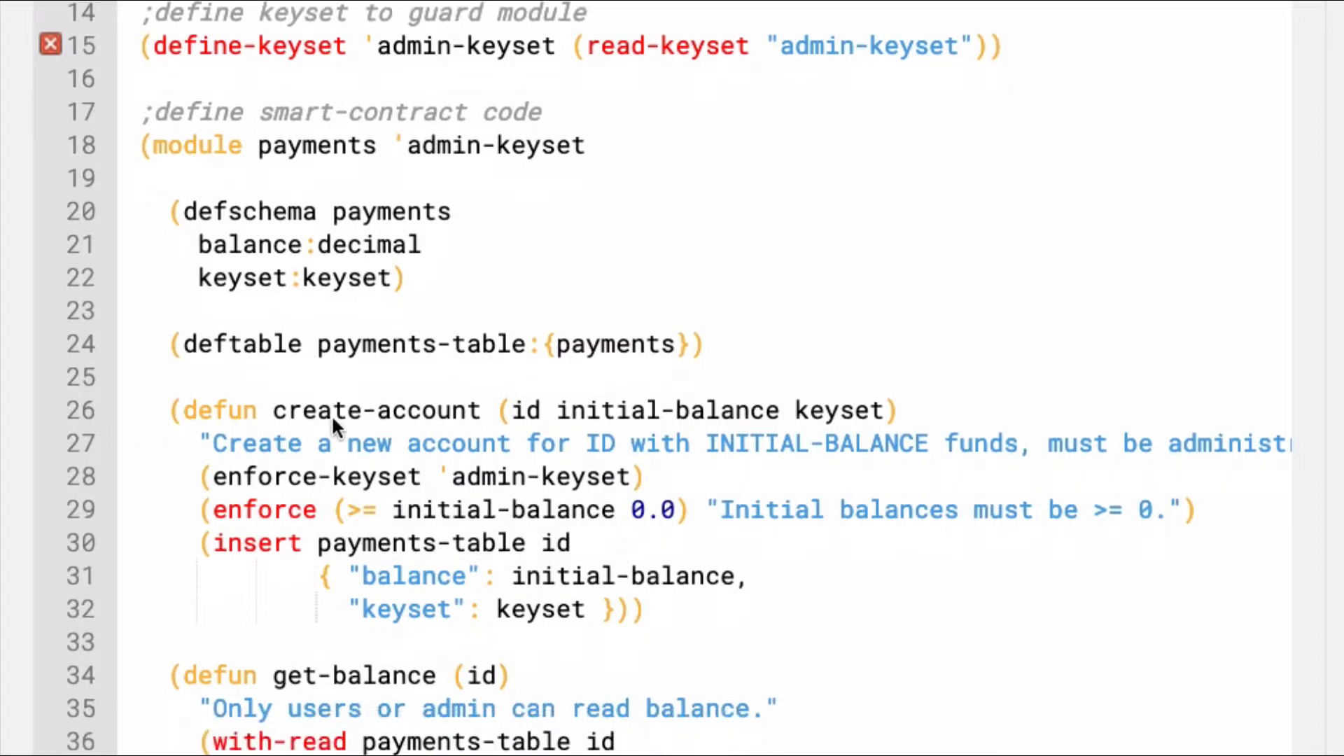
scroll("down", 3)
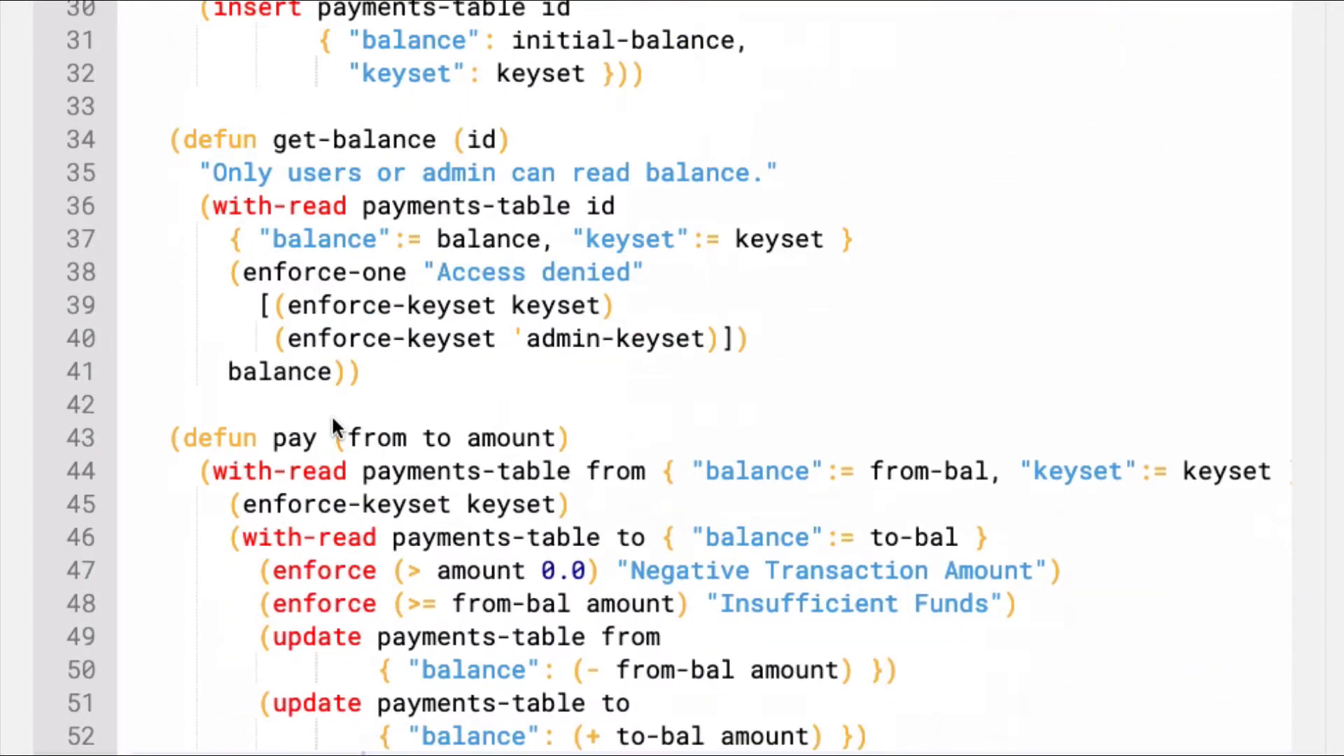
scroll("down", 3)
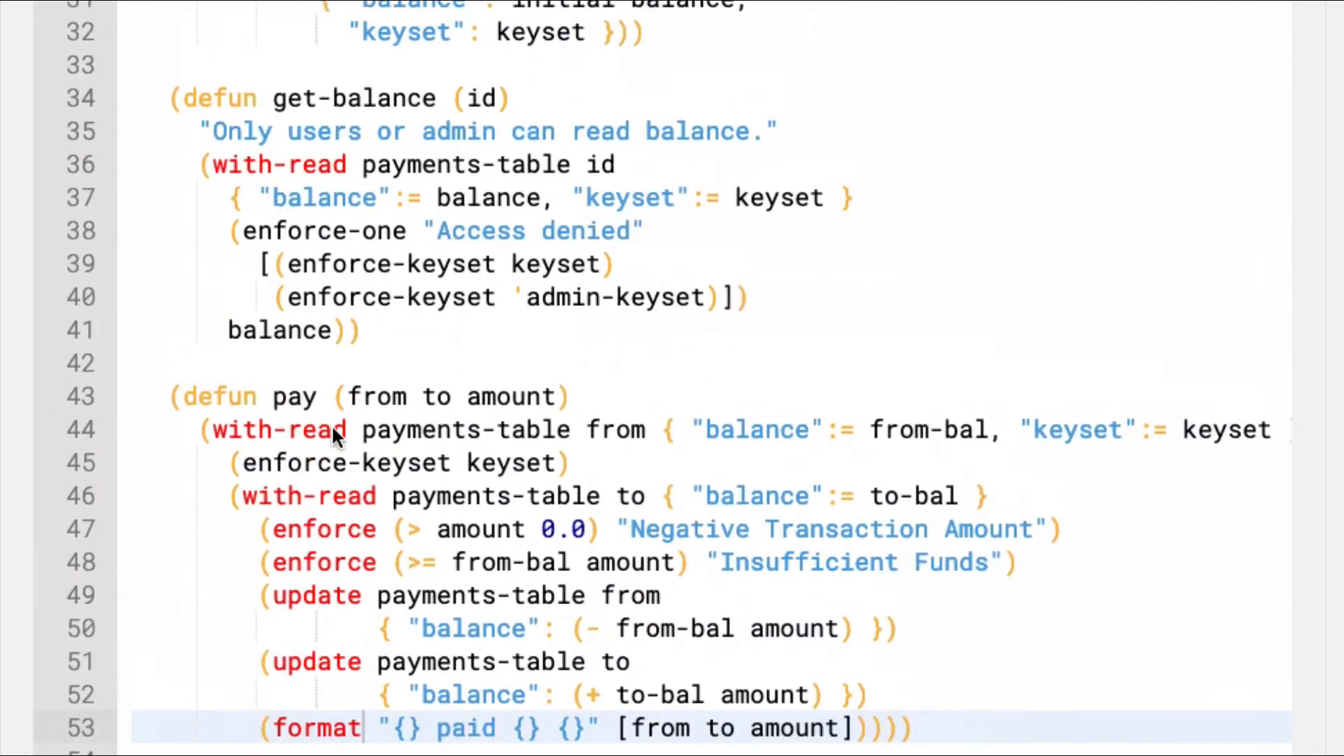
scroll("up", 3)
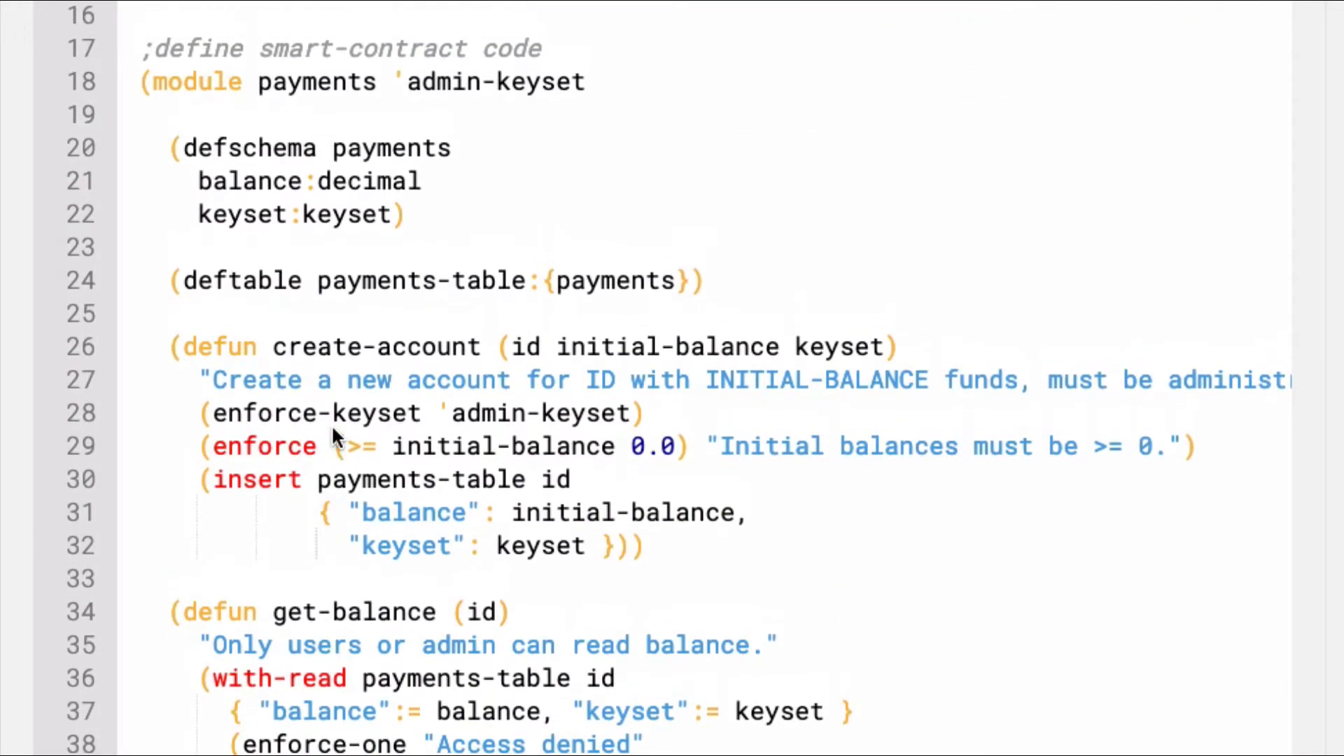
scroll("down", 3)
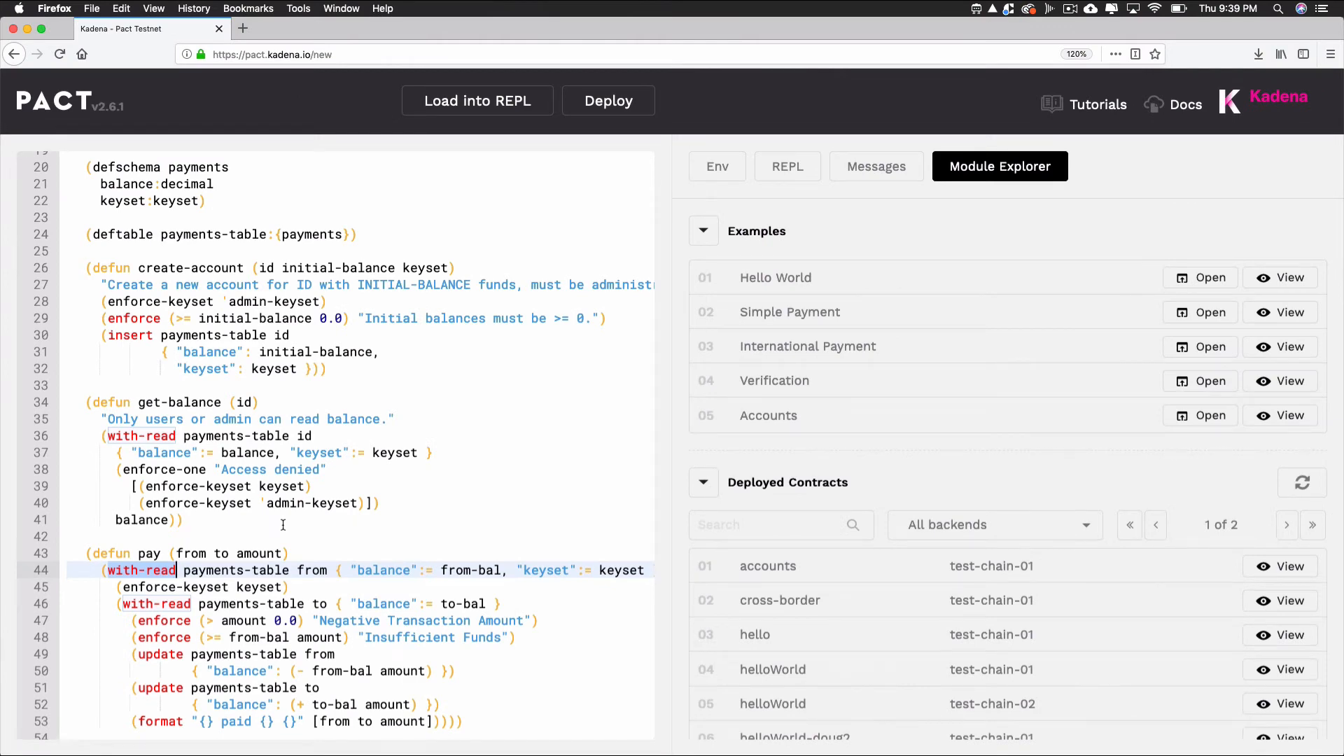
mouse_move(1178, 351)
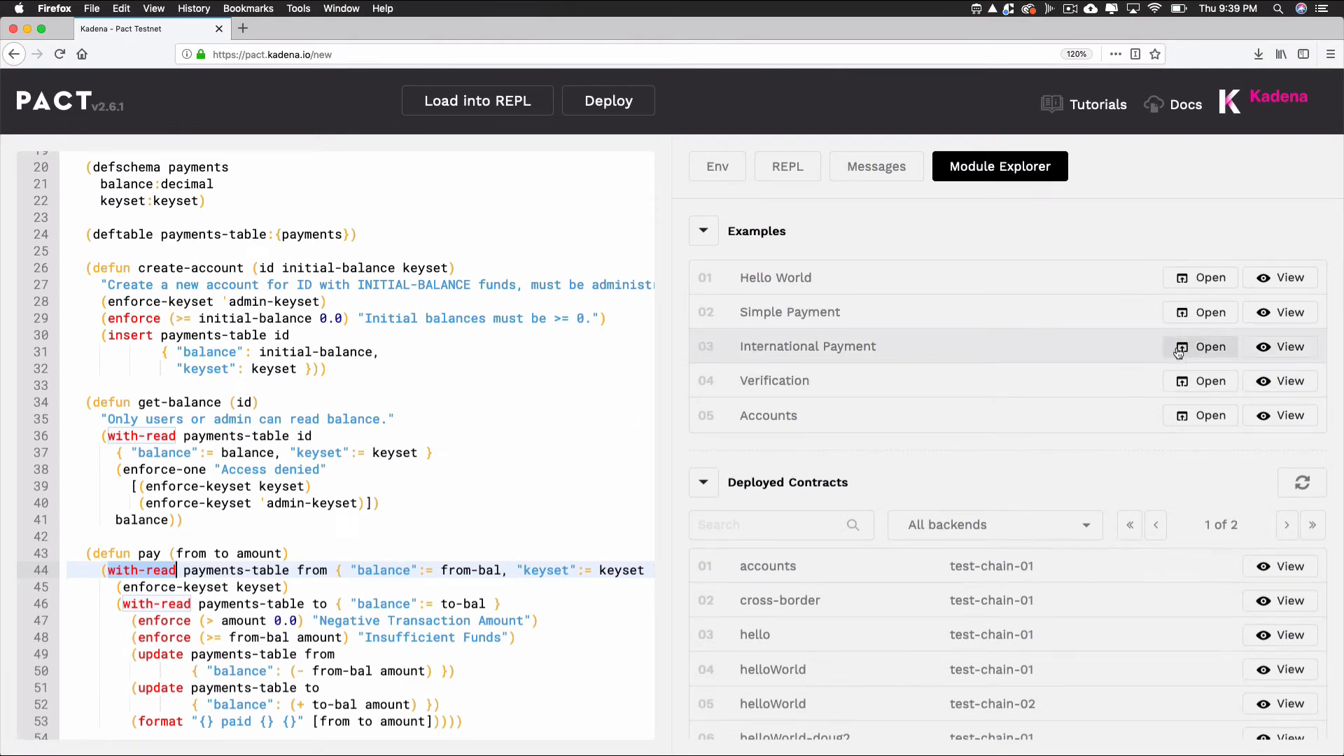
Step: Load International Payment, select the paymentsUSD module name and scroll down to the JPY ledger
left_click(1199, 347)
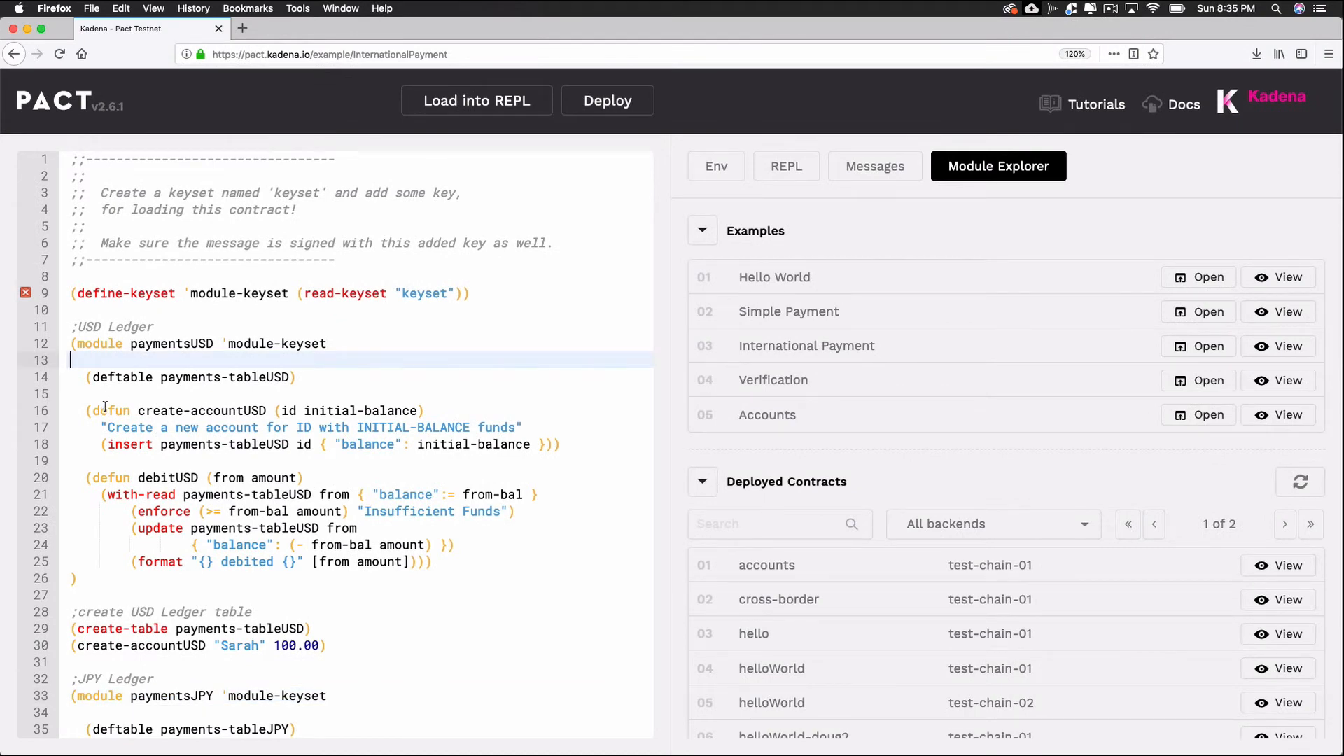
double_click(172, 341)
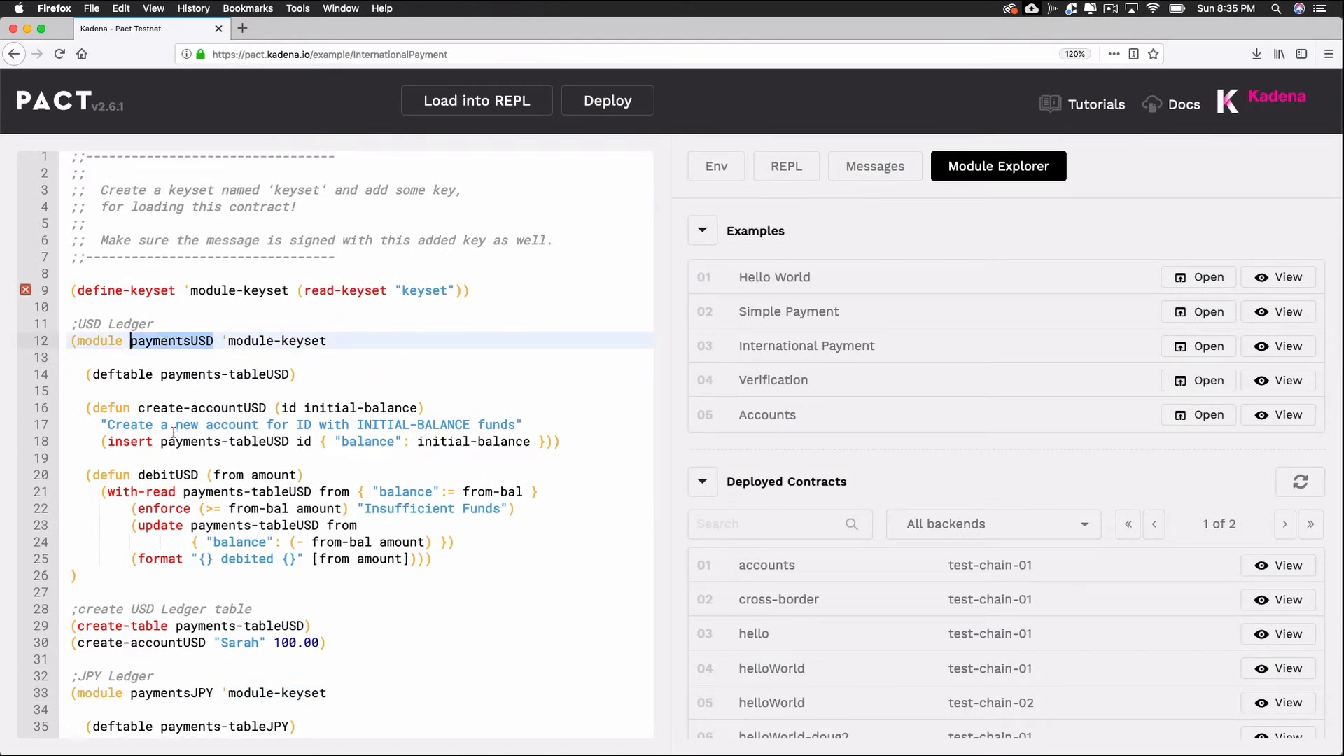
scroll("down", 3)
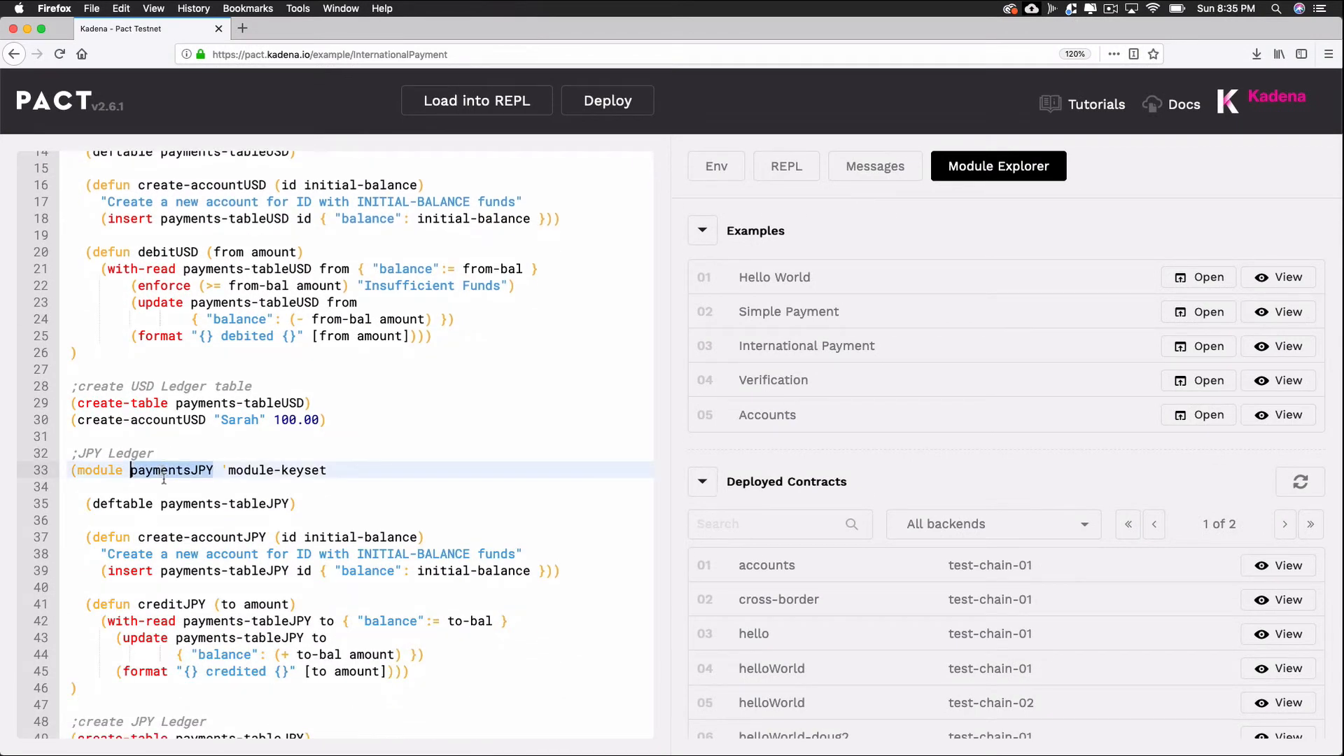
scroll("down", 3)
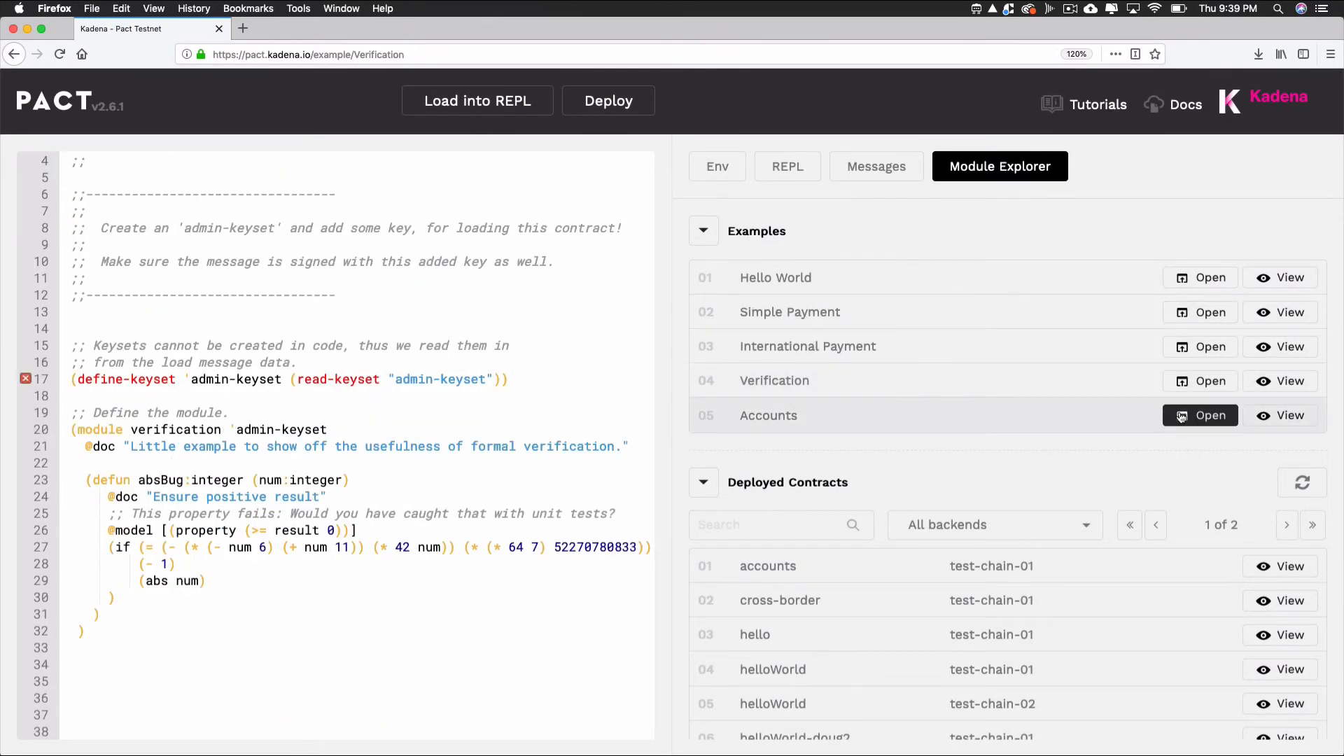
Step: Load the Accounts example and scroll through its properties, schema, table and transfer functions
left_click(1200, 415)
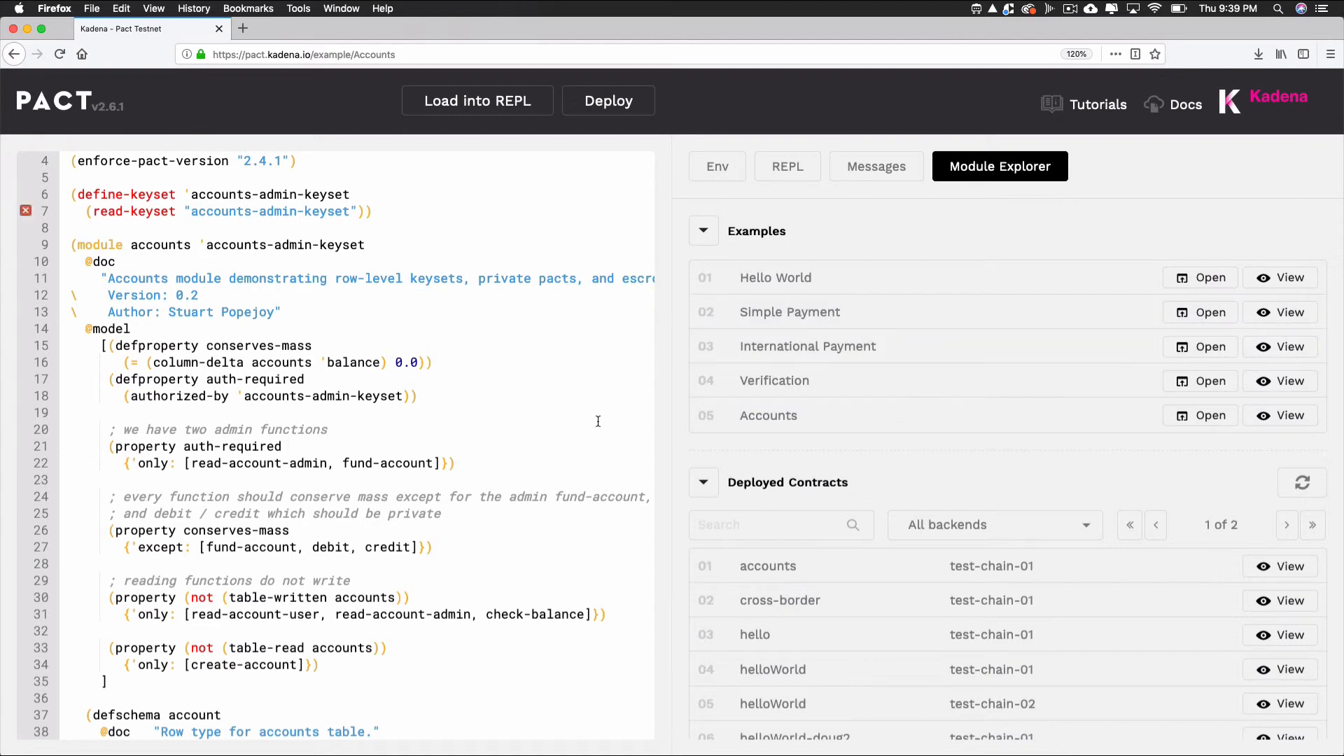
scroll("down", 3)
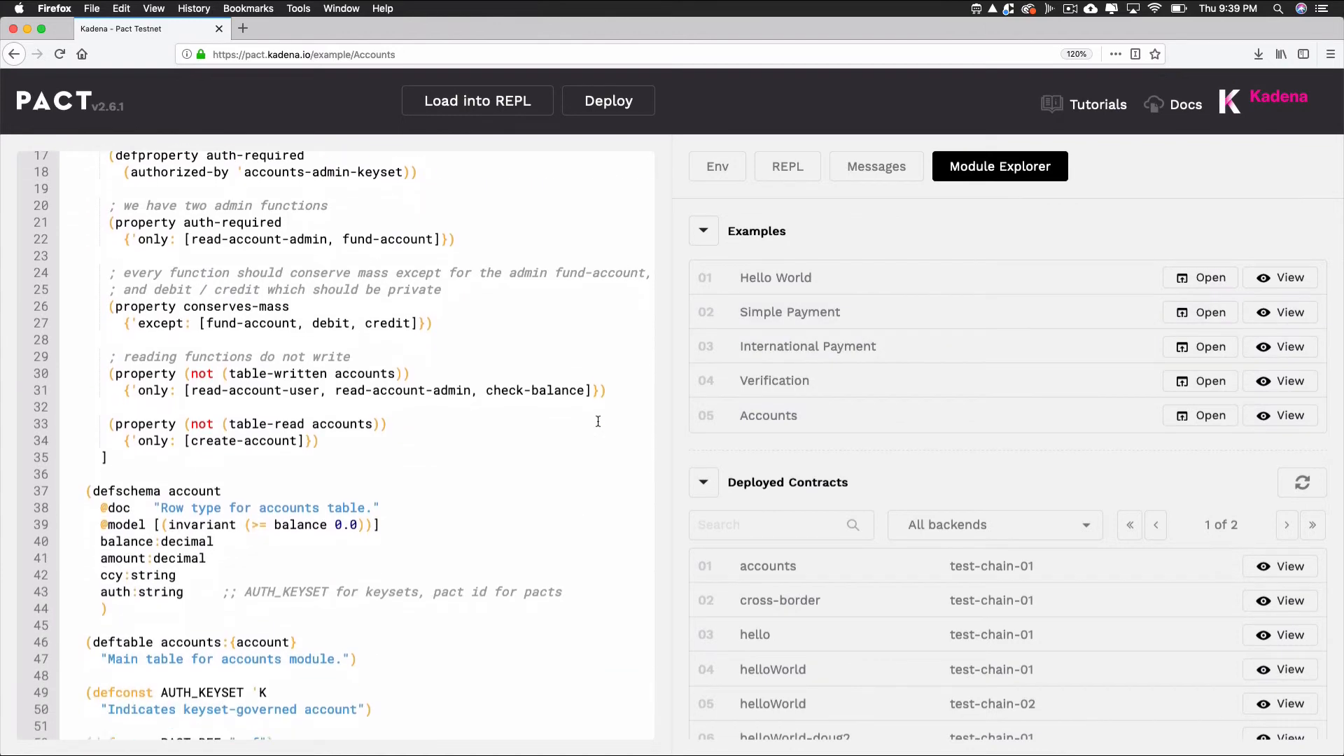
scroll("down", 3)
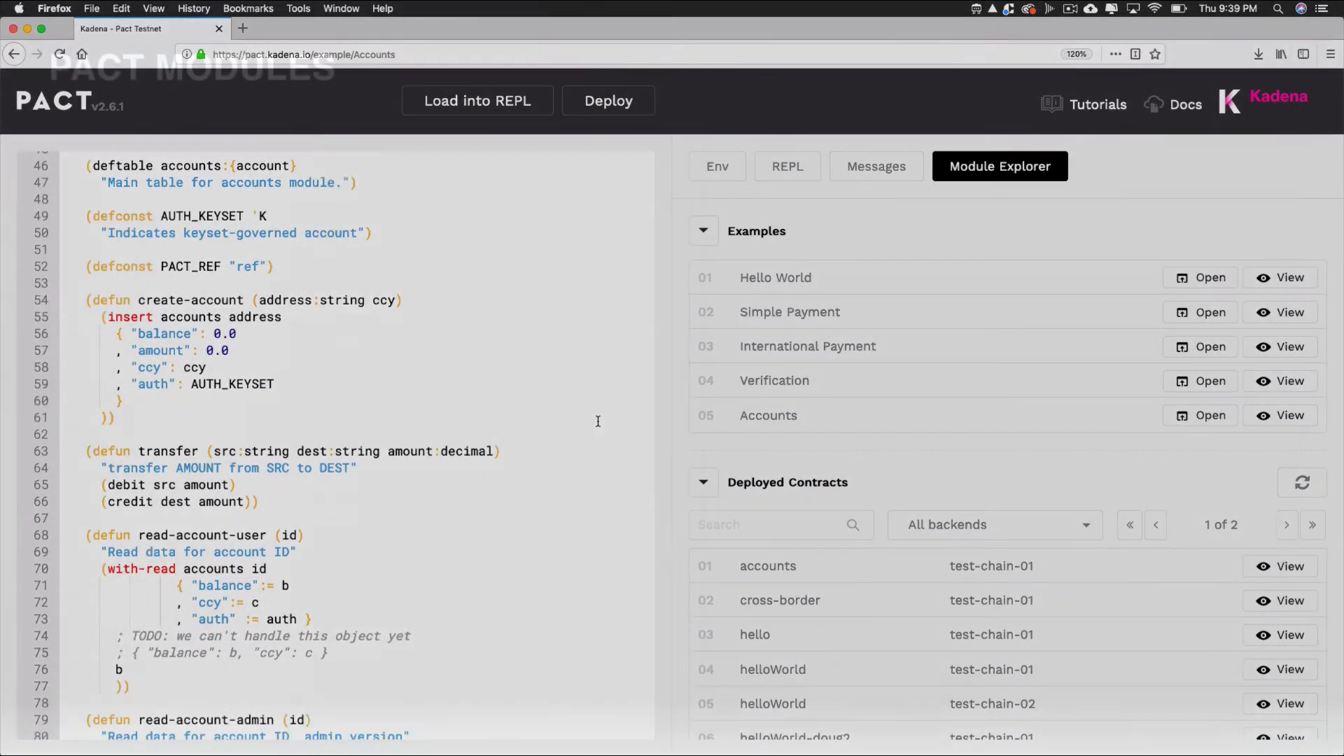